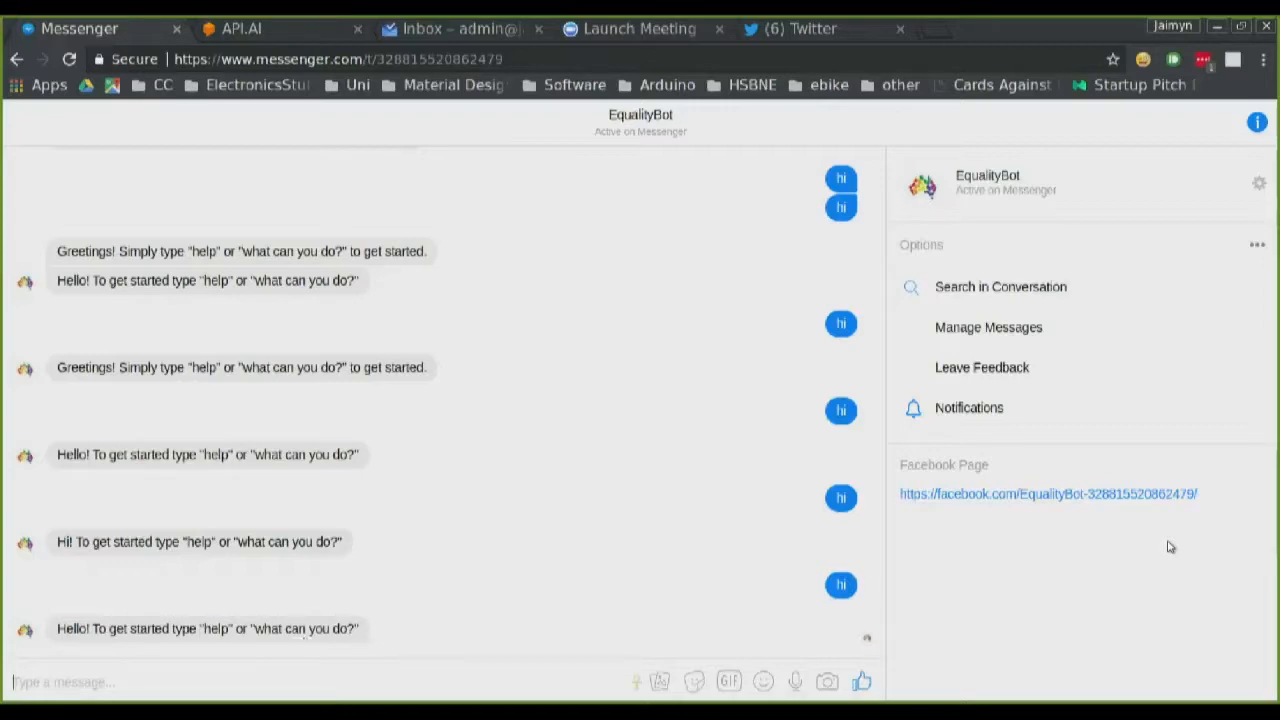
{"action": "type", "text": "he"}
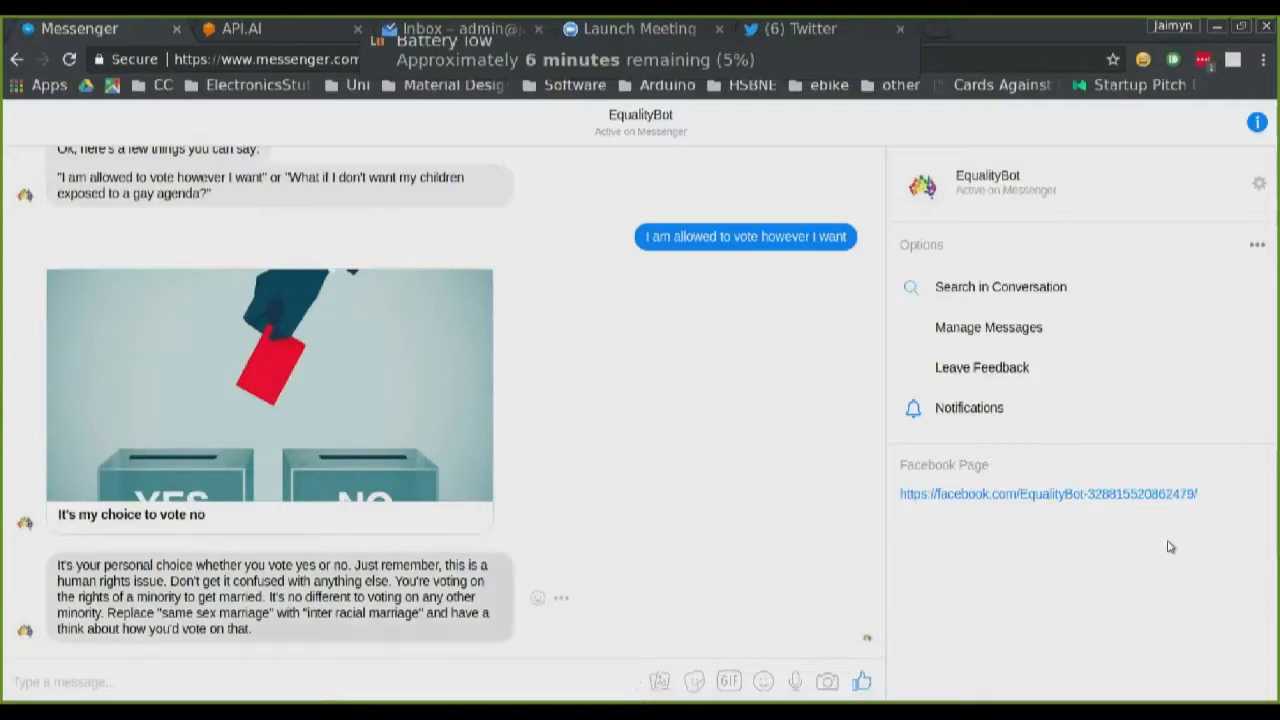
{"action": "type", "text": "marriage"}
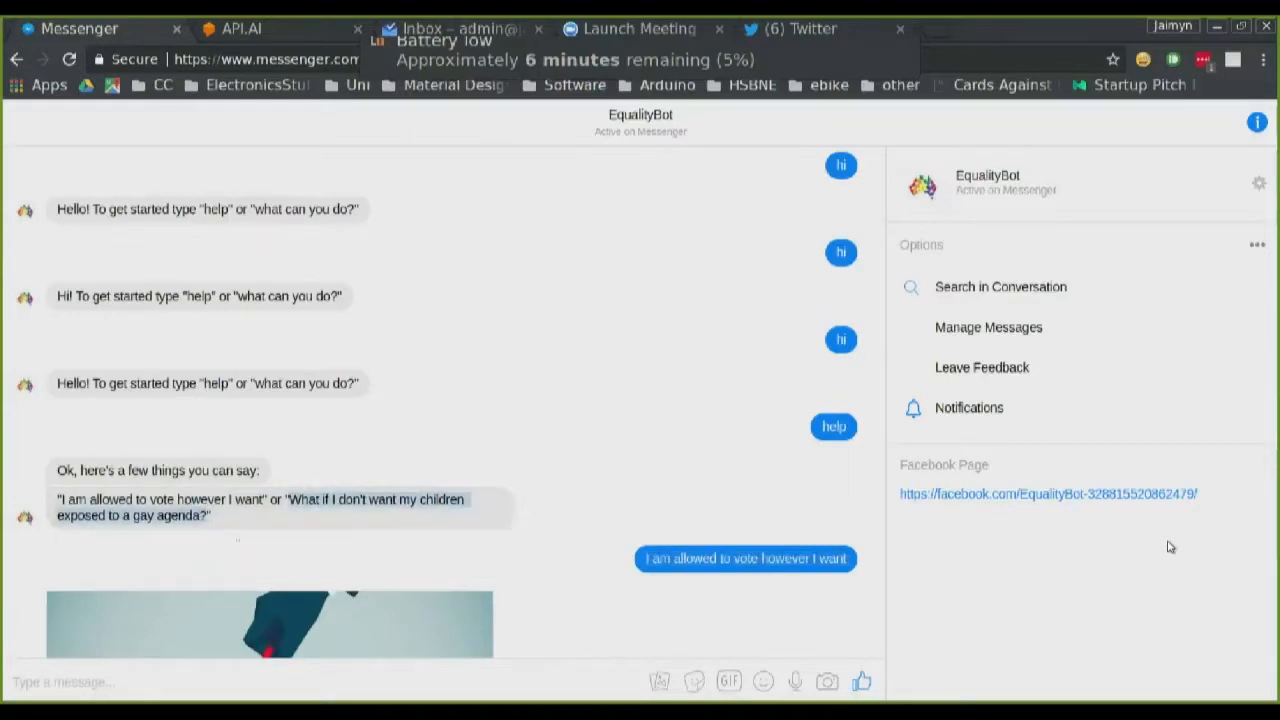
{"action": "scroll", "scroll_direction": "down", "scroll_amount": 3}
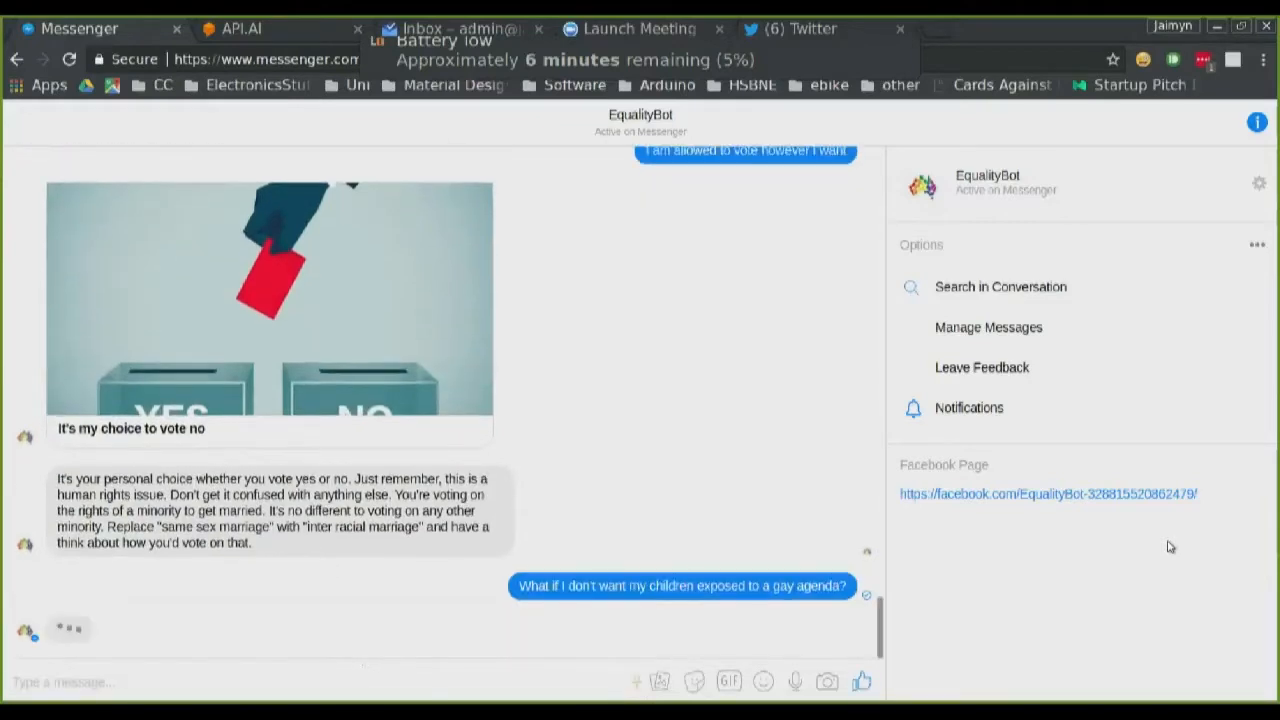
{"action": "scroll", "scroll_direction": "down", "scroll_amount": 3}
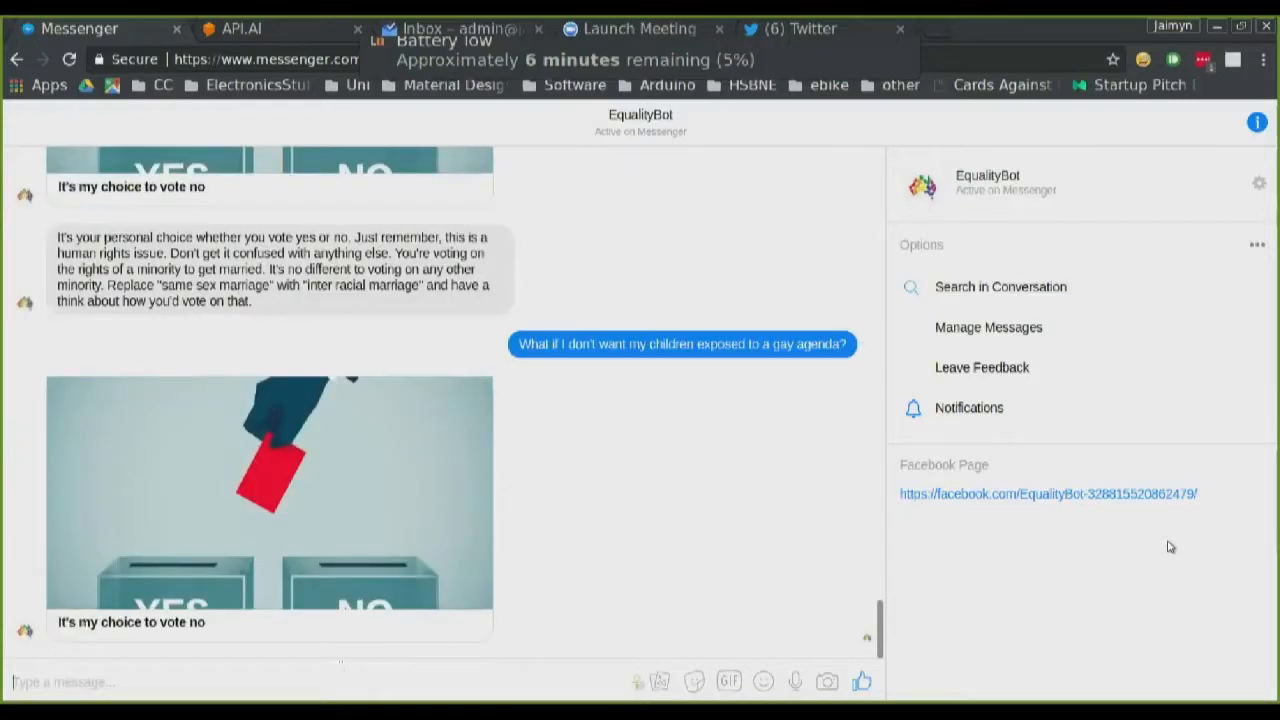
{"action": "scroll", "scroll_direction": "down", "scroll_amount": 3}
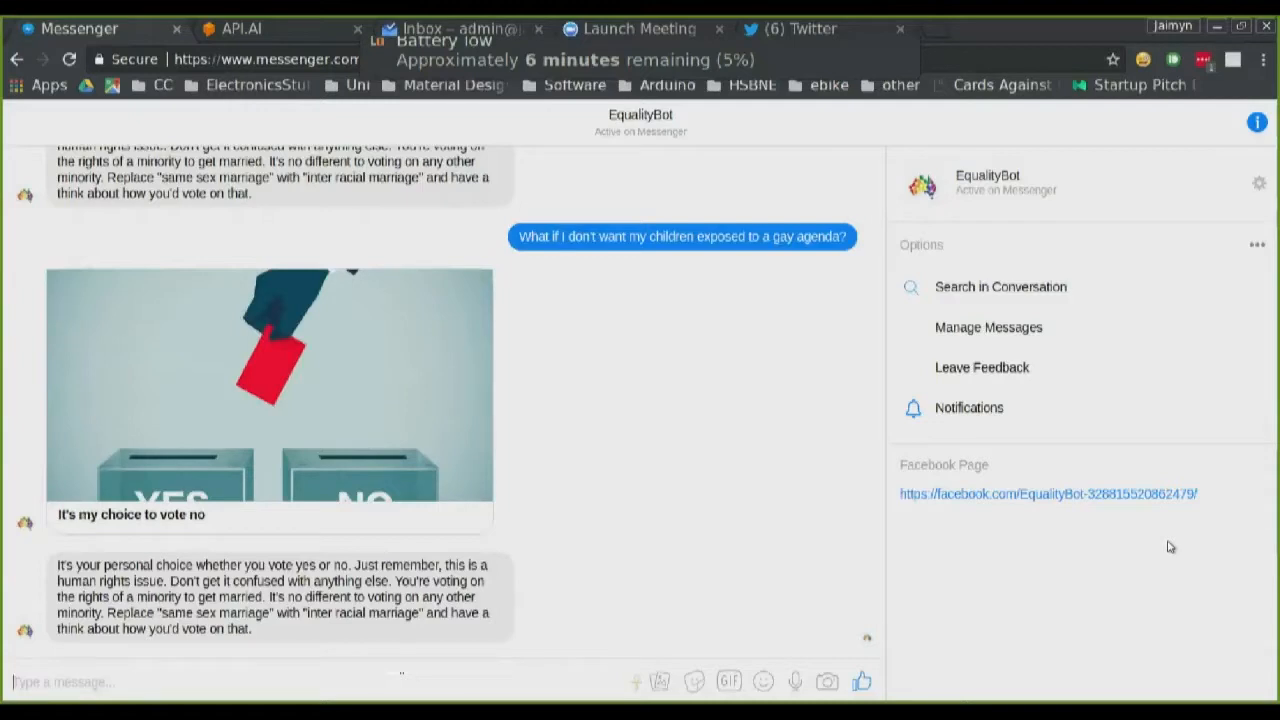
{"action": "type", "text": "what"}
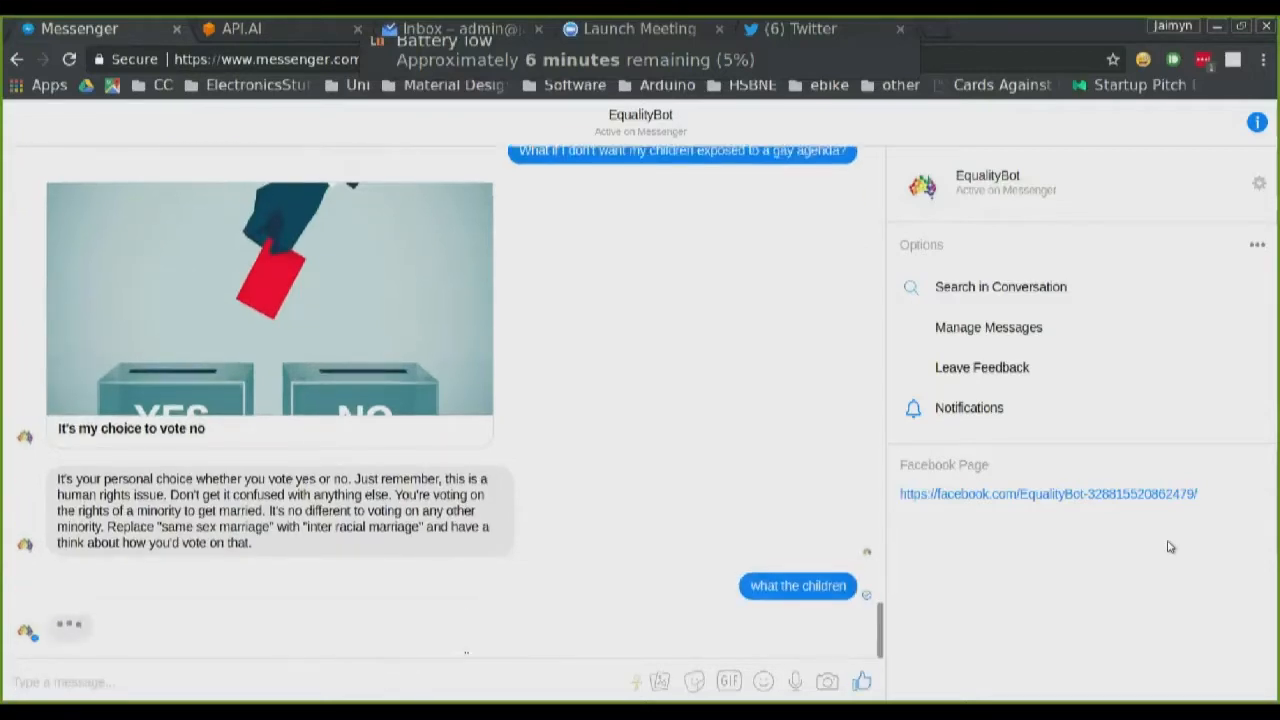
{"action": "scroll", "scroll_direction": "down", "scroll_amount": 3}
{"action": "type", "text": "w"}
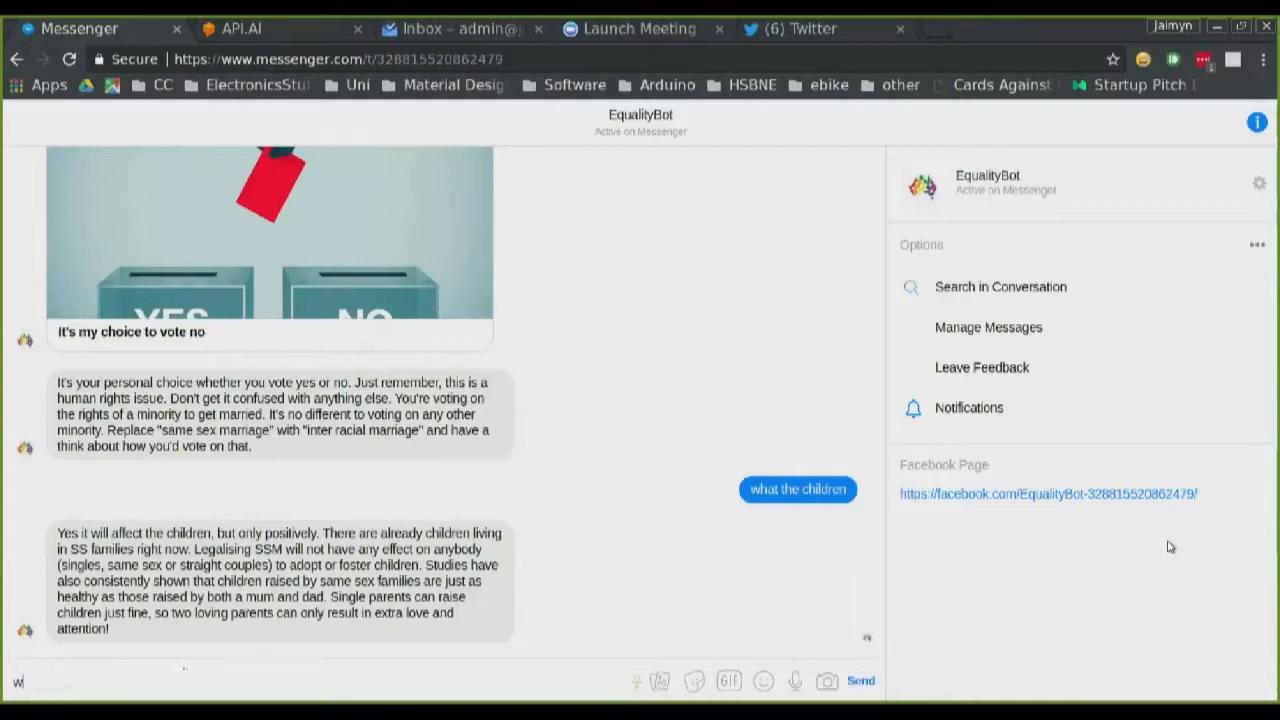
{"action": "type", "text": "hat if"}
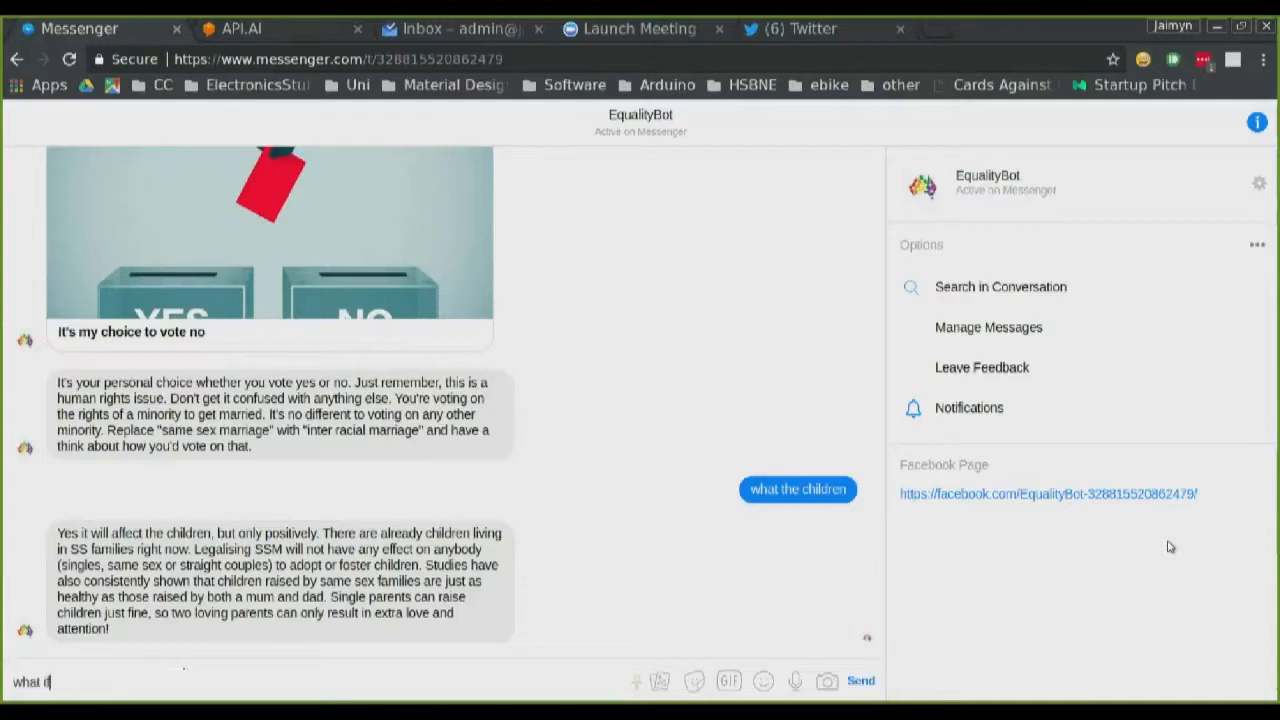
{"action": "type", "text": "this is"}
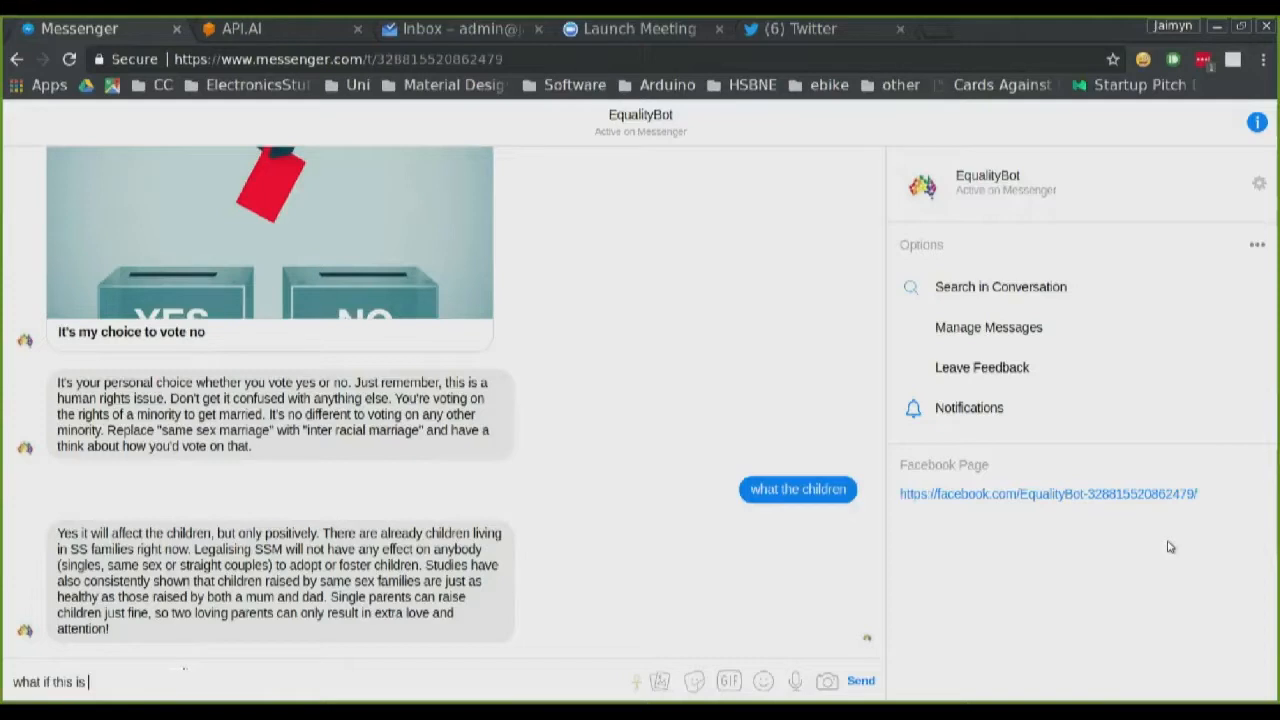
{"action": "type", "text": "just a s"}
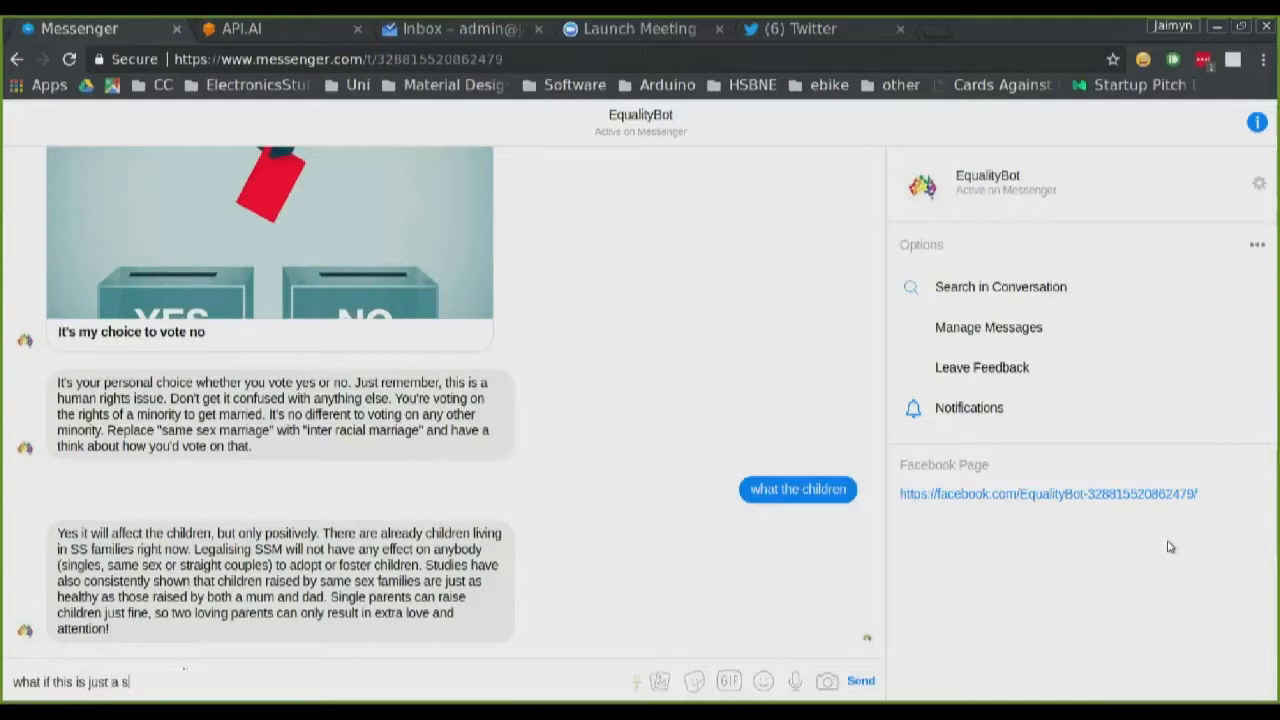